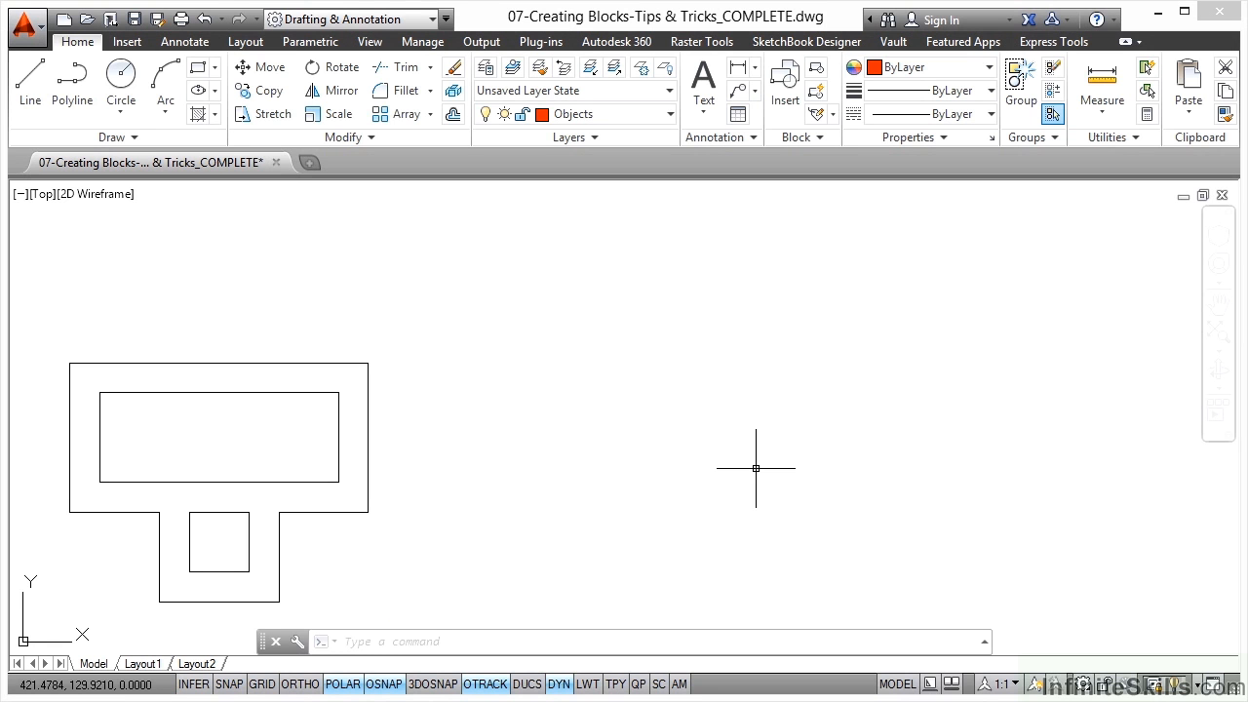
pyautogui.moveTo(535, 428)
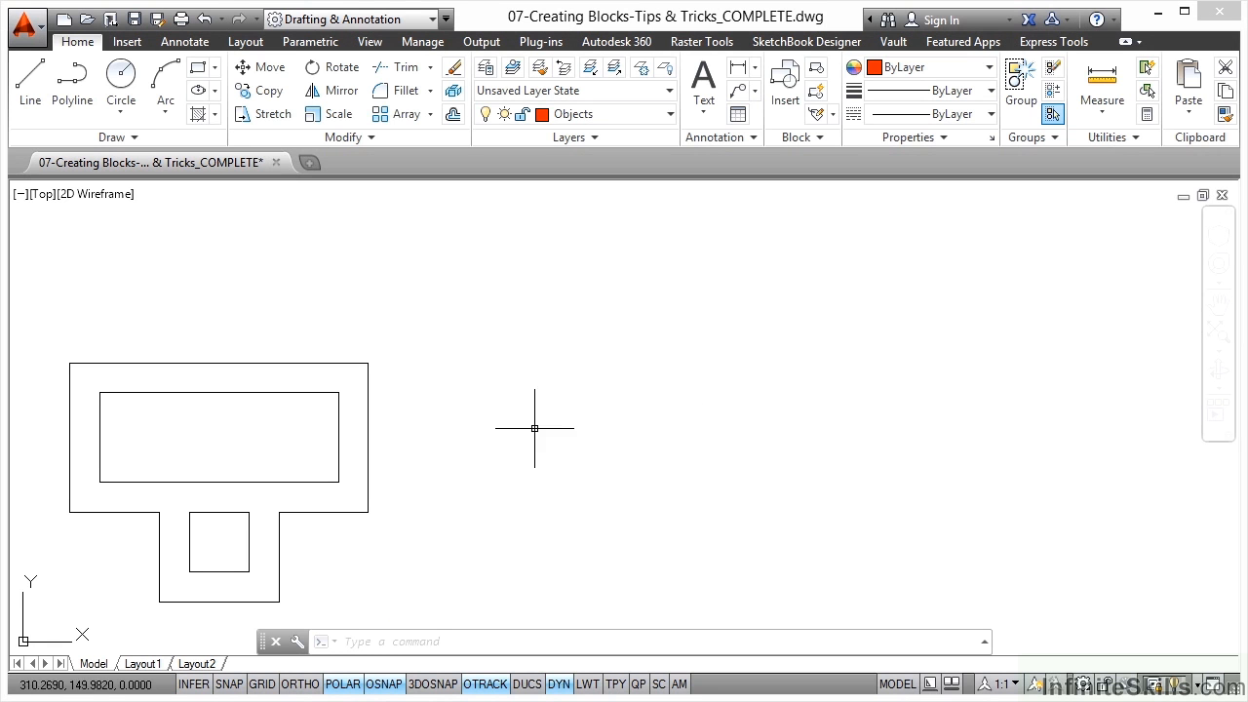
pyautogui.moveTo(163, 476)
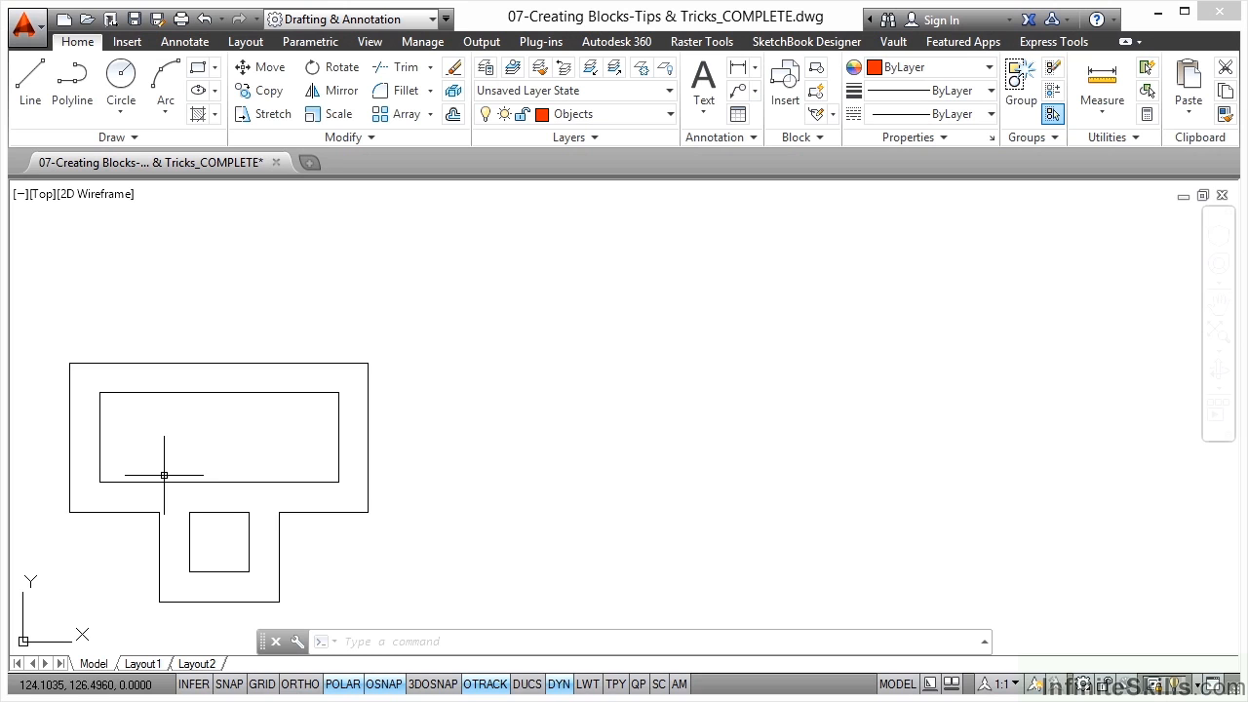
pyautogui.moveTo(475, 466)
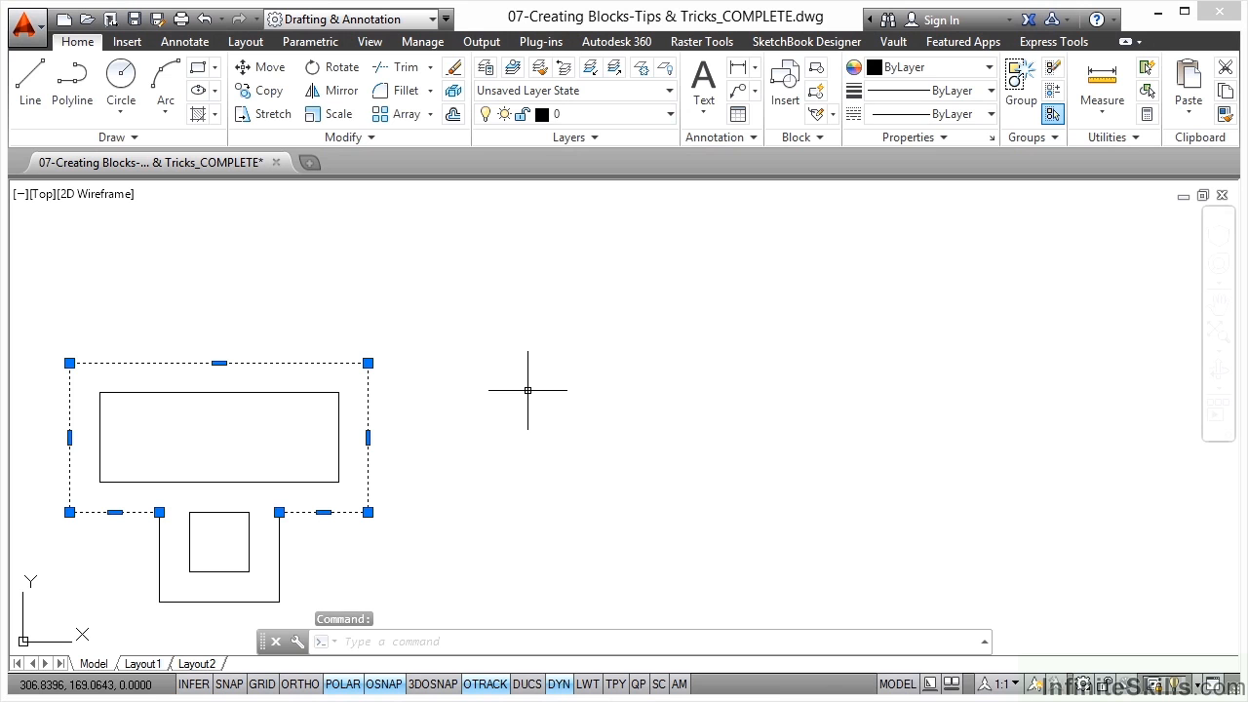
pyautogui.moveTo(687, 419)
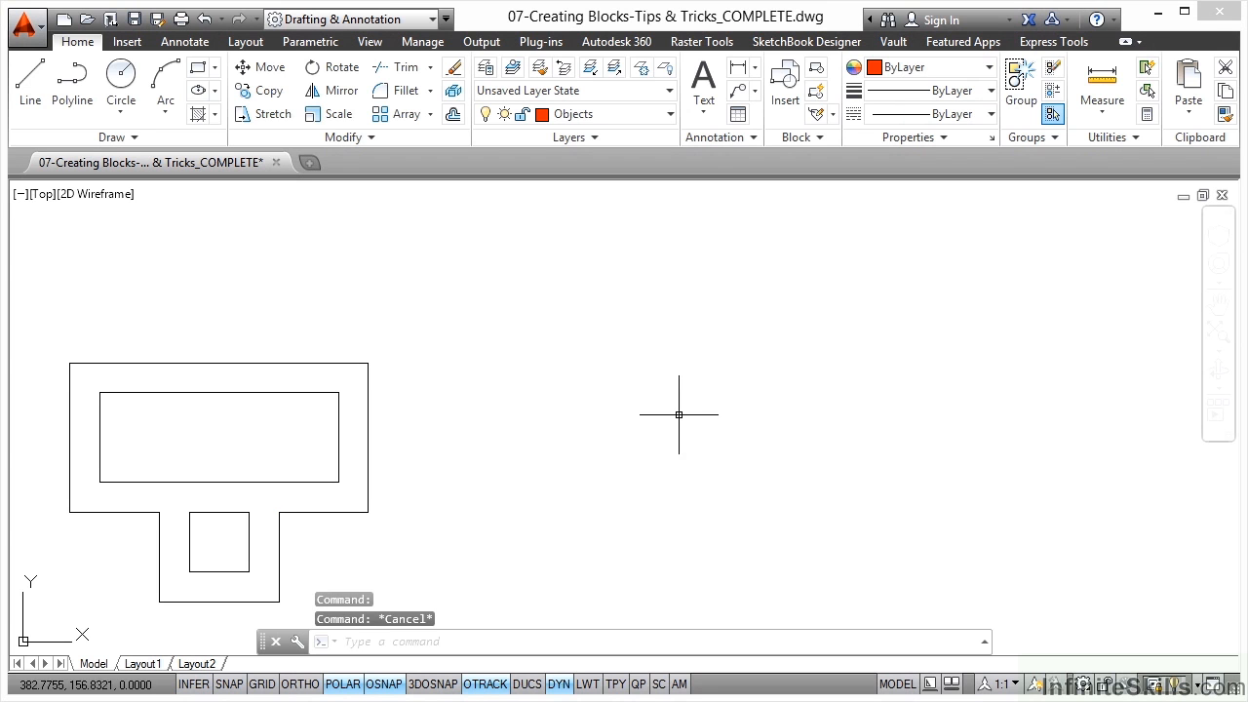
pyautogui.moveTo(358, 554)
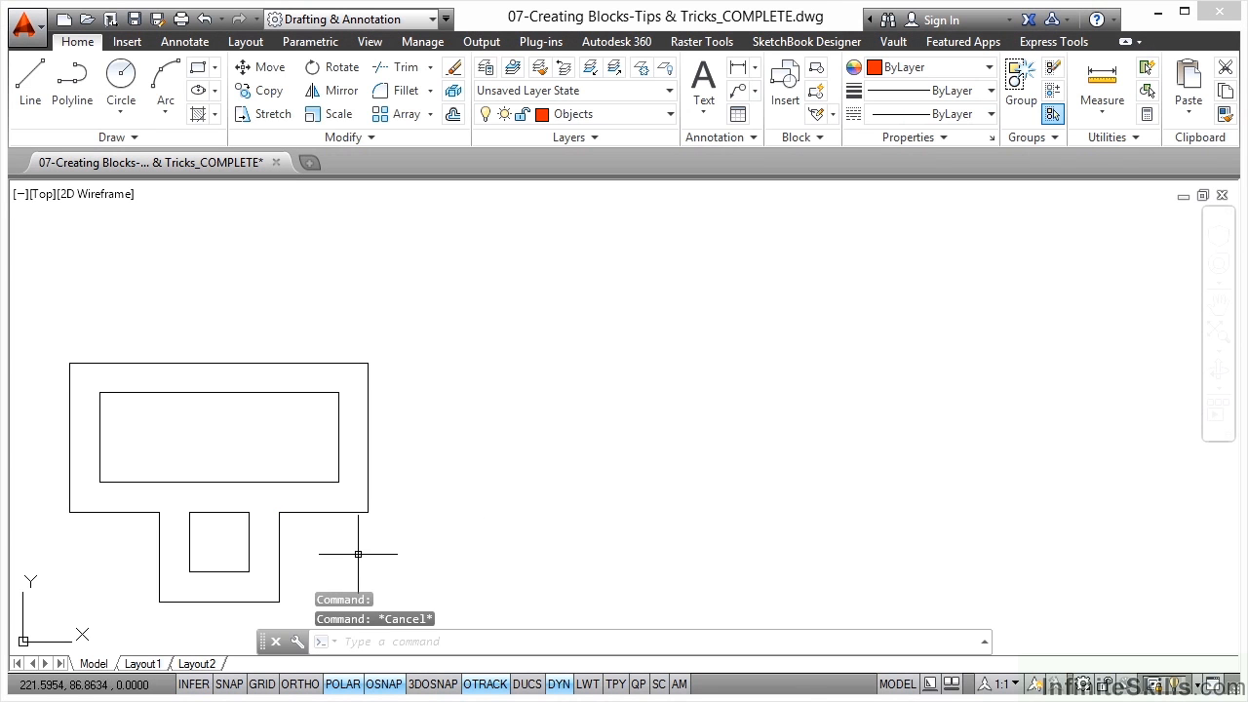
pyautogui.moveTo(434, 535)
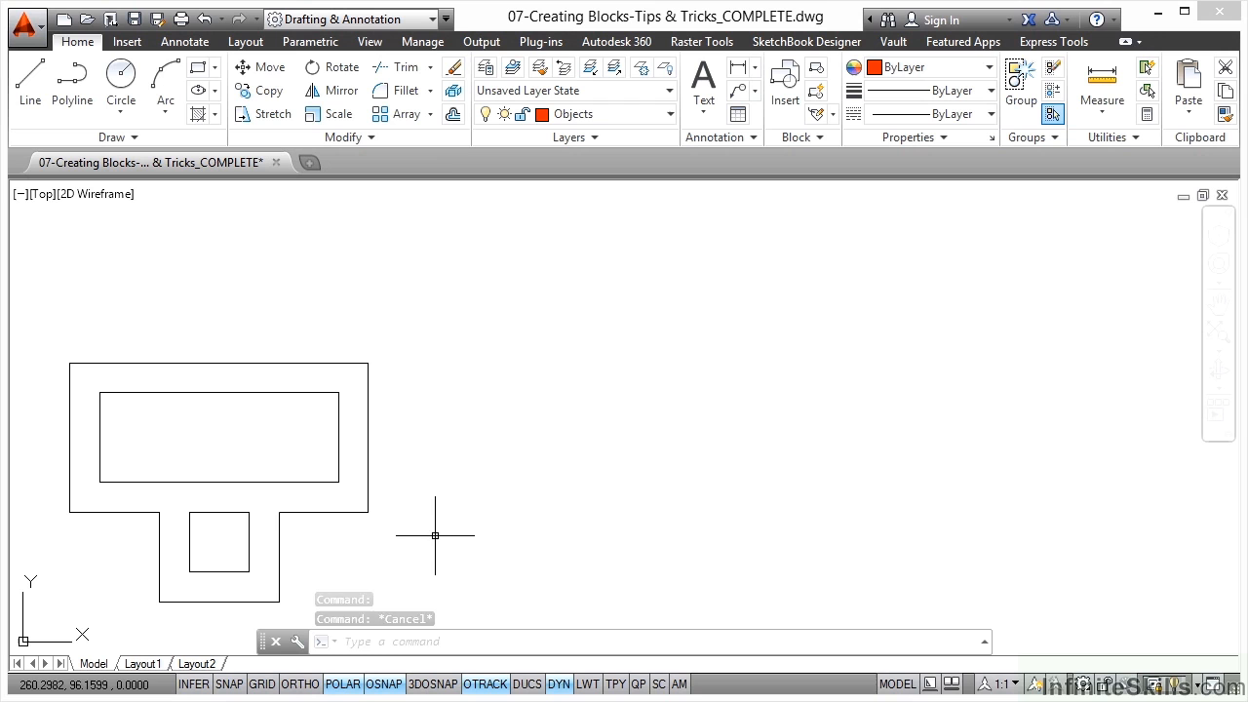
pyautogui.moveTo(534, 471)
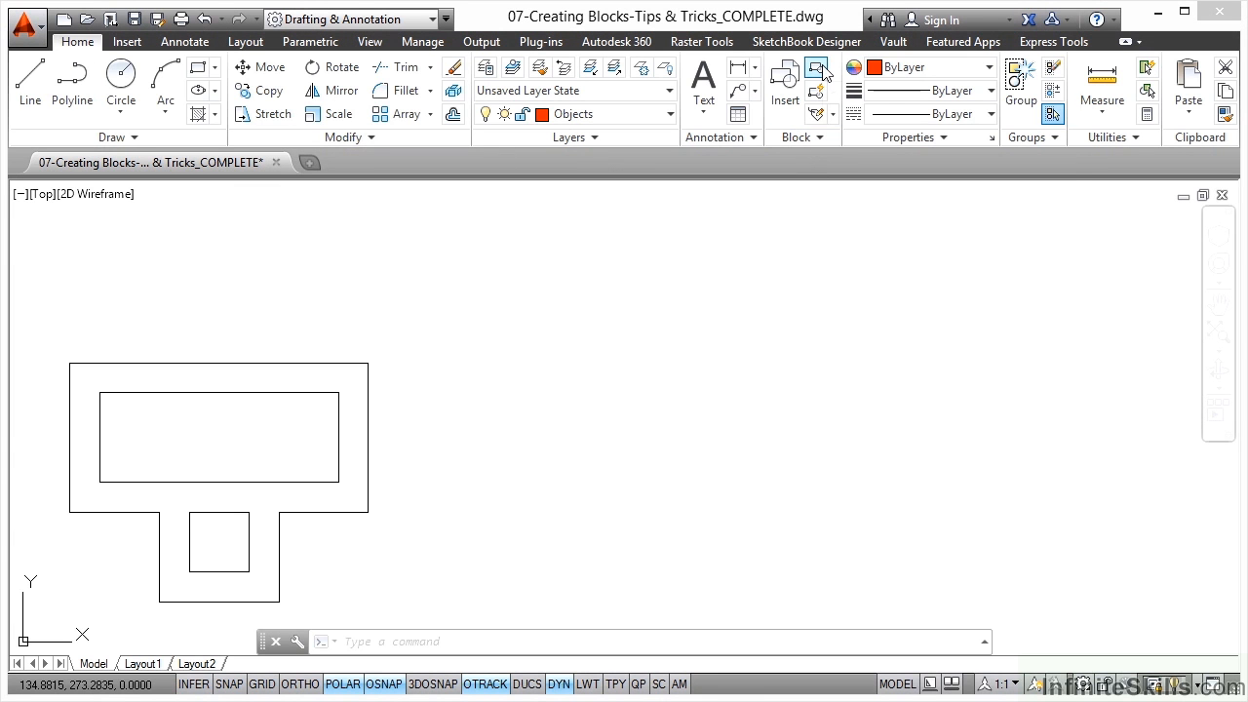
# - Define block 'Frame' based at the bottom-edge midpoint, window-selecting the 13 frame objects
pyautogui.click(818, 66)
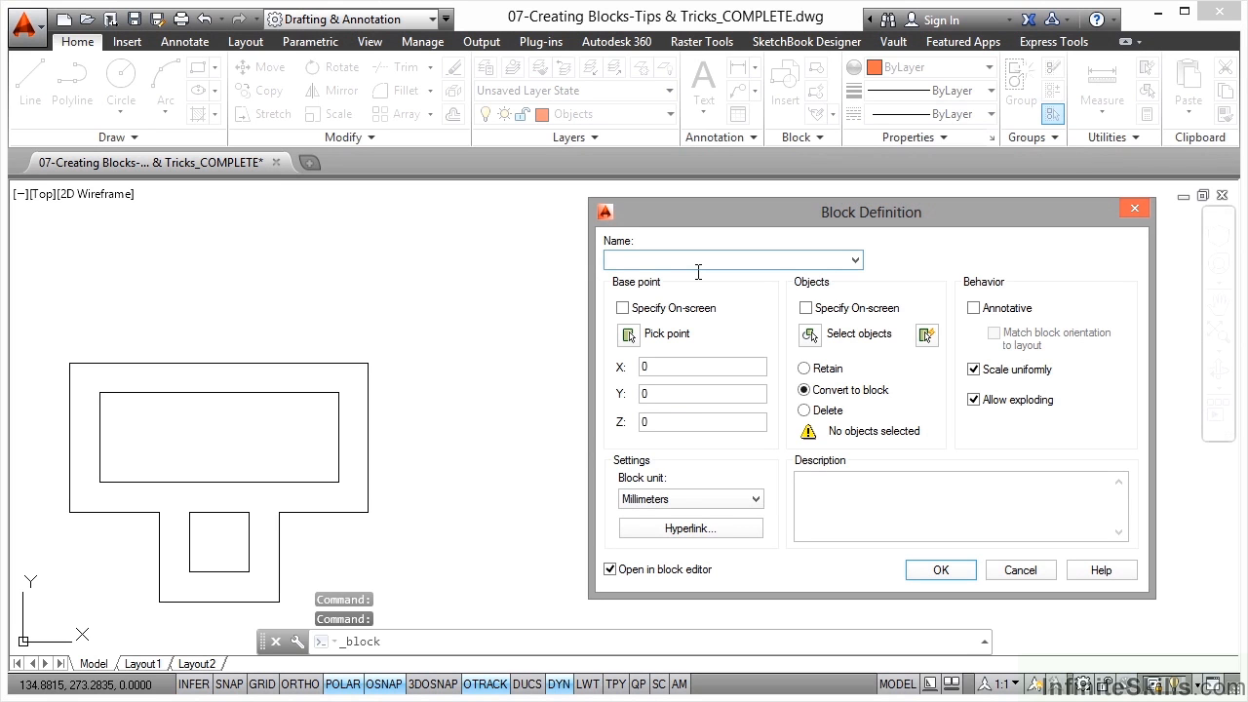
pyautogui.write('Frame')
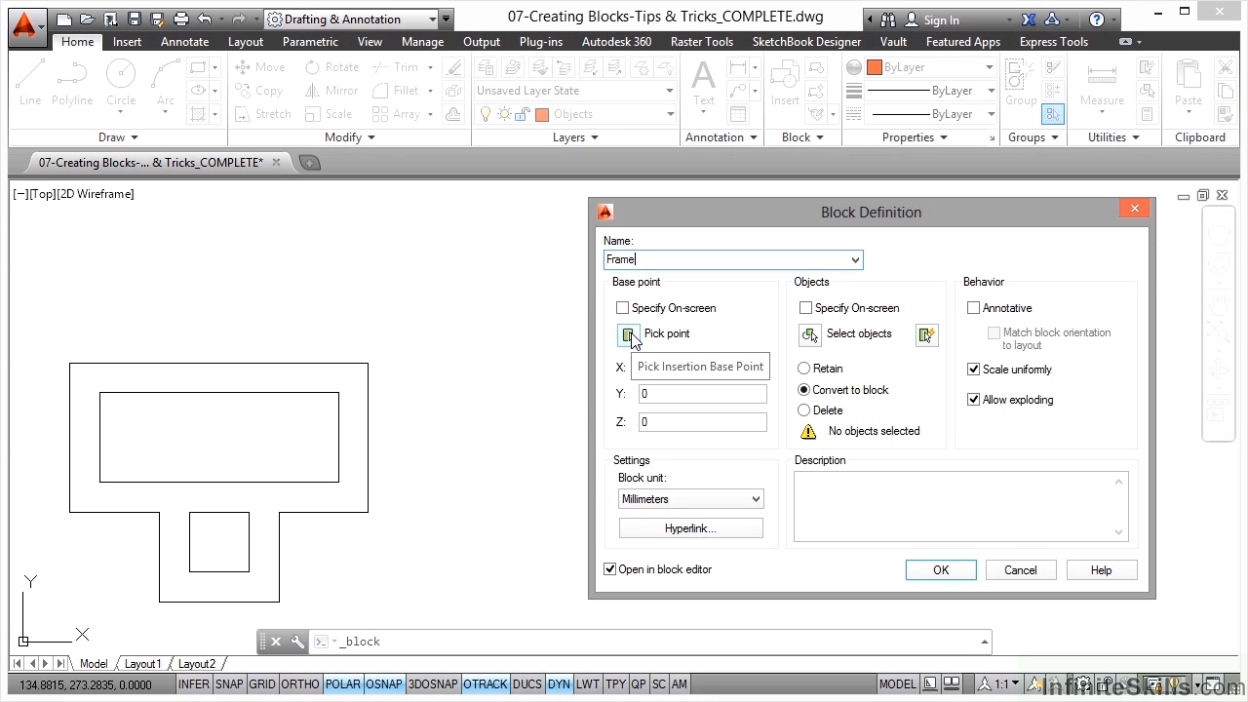
pyautogui.click(630, 333)
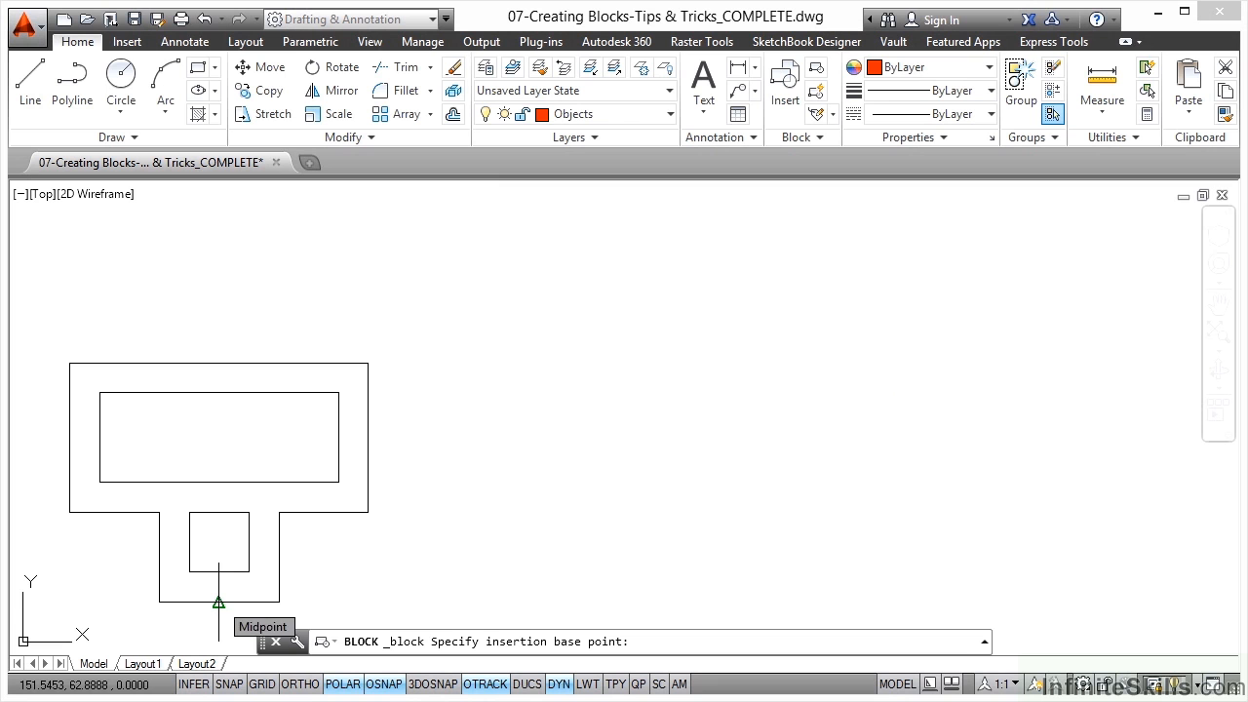
pyautogui.click(218, 601)
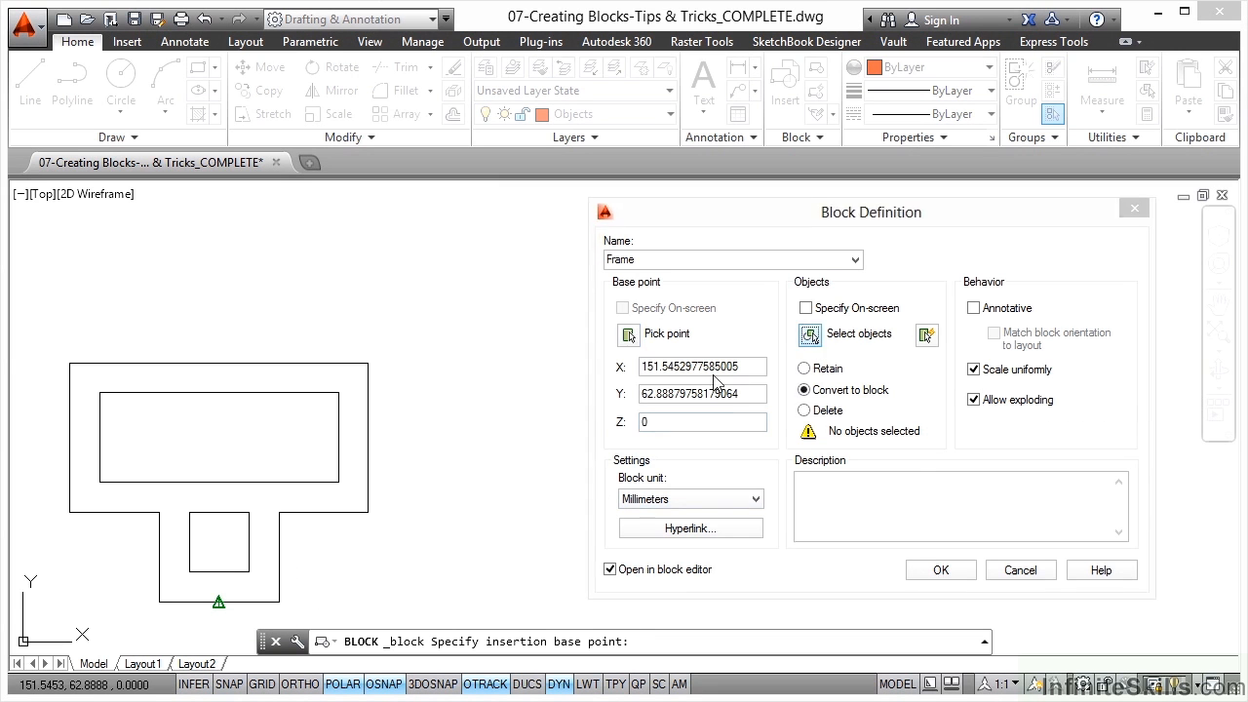
pyautogui.click(810, 333)
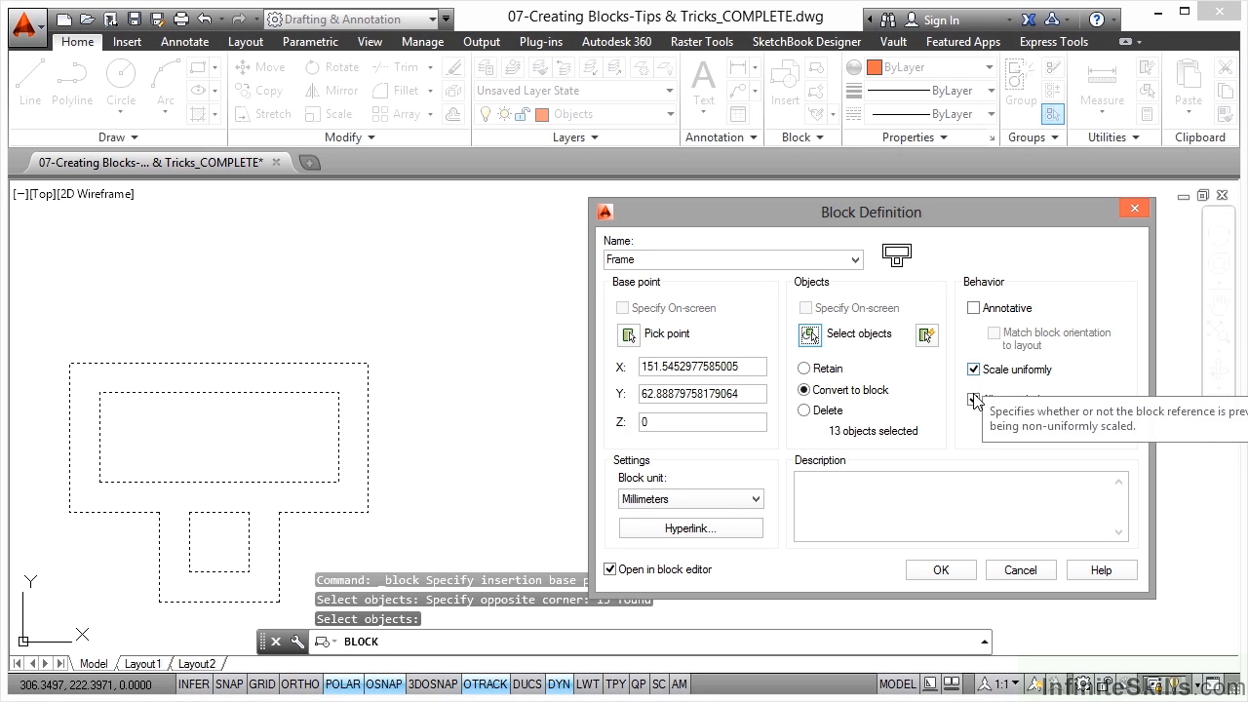
pyautogui.click(973, 399)
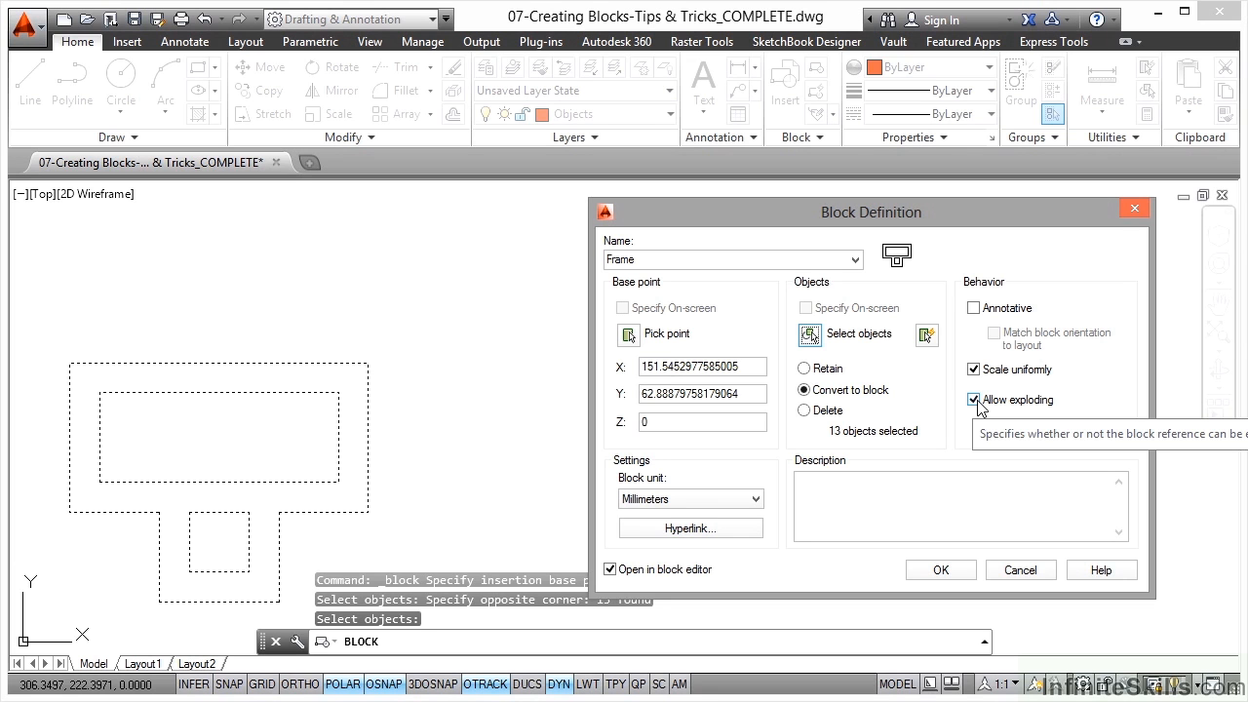
pyautogui.moveTo(866, 443)
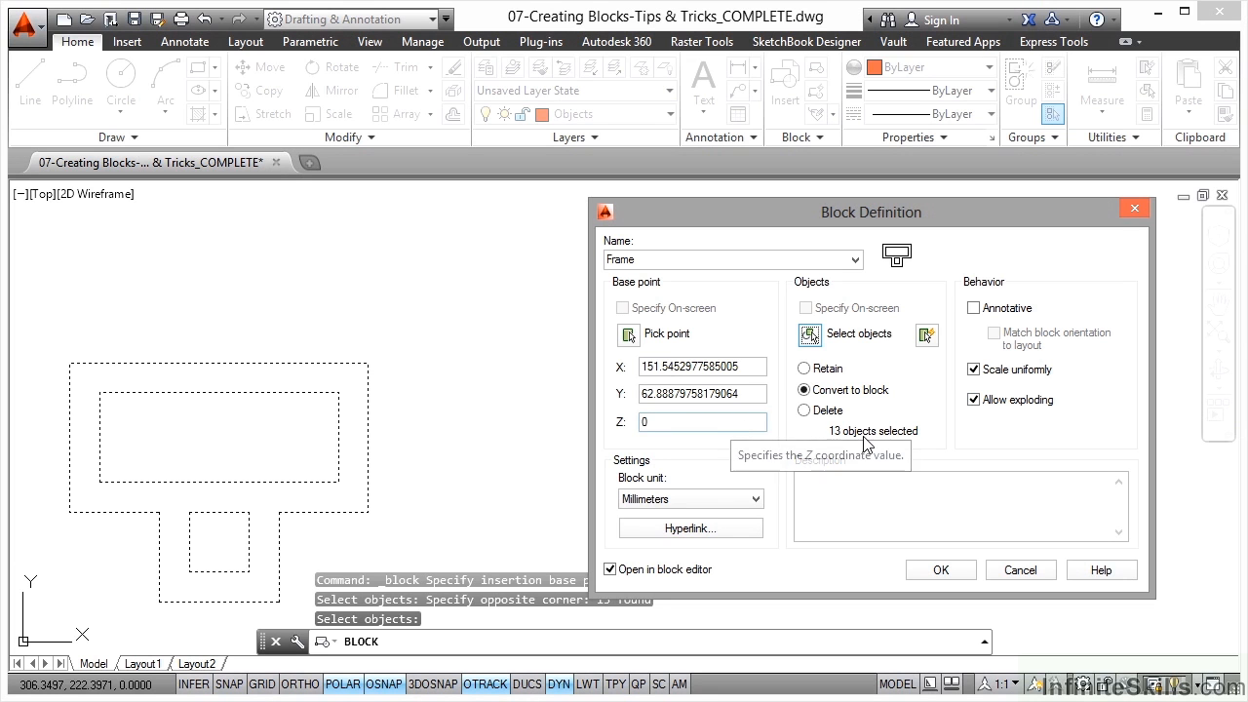
pyautogui.moveTo(882, 466)
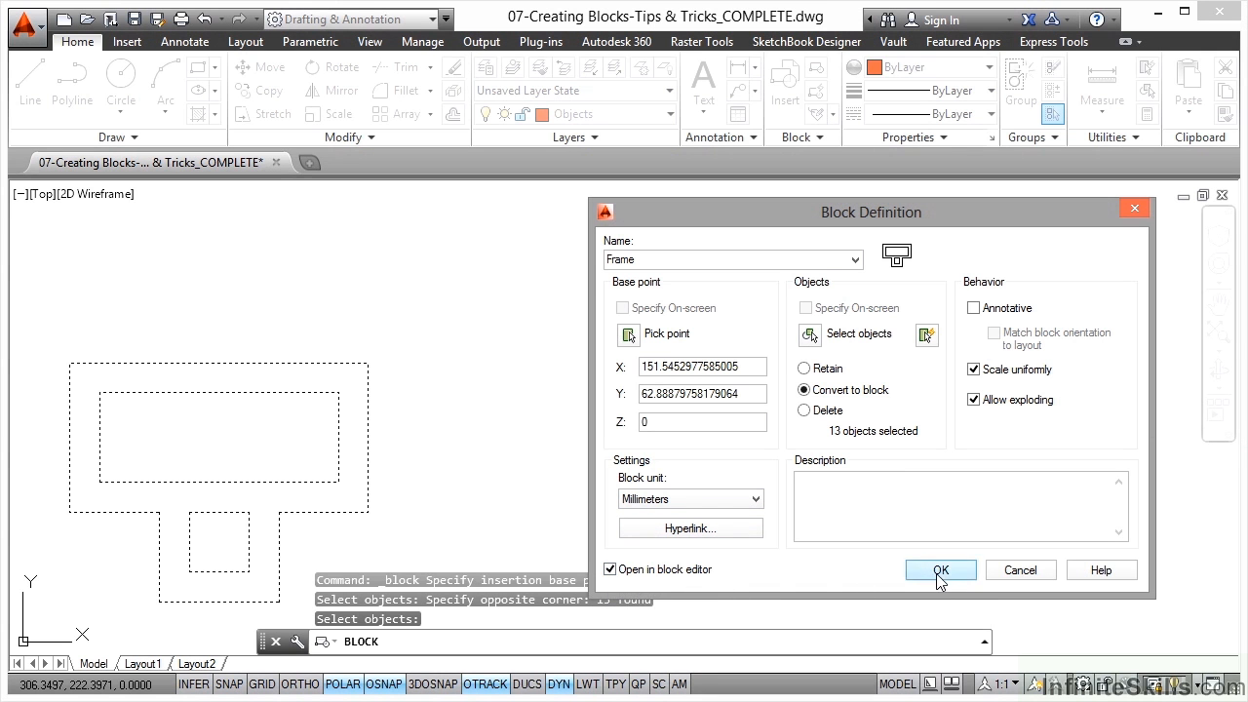
# - Open Frame in the block editor and add a flip parameter along the top edge
pyautogui.click(938, 569)
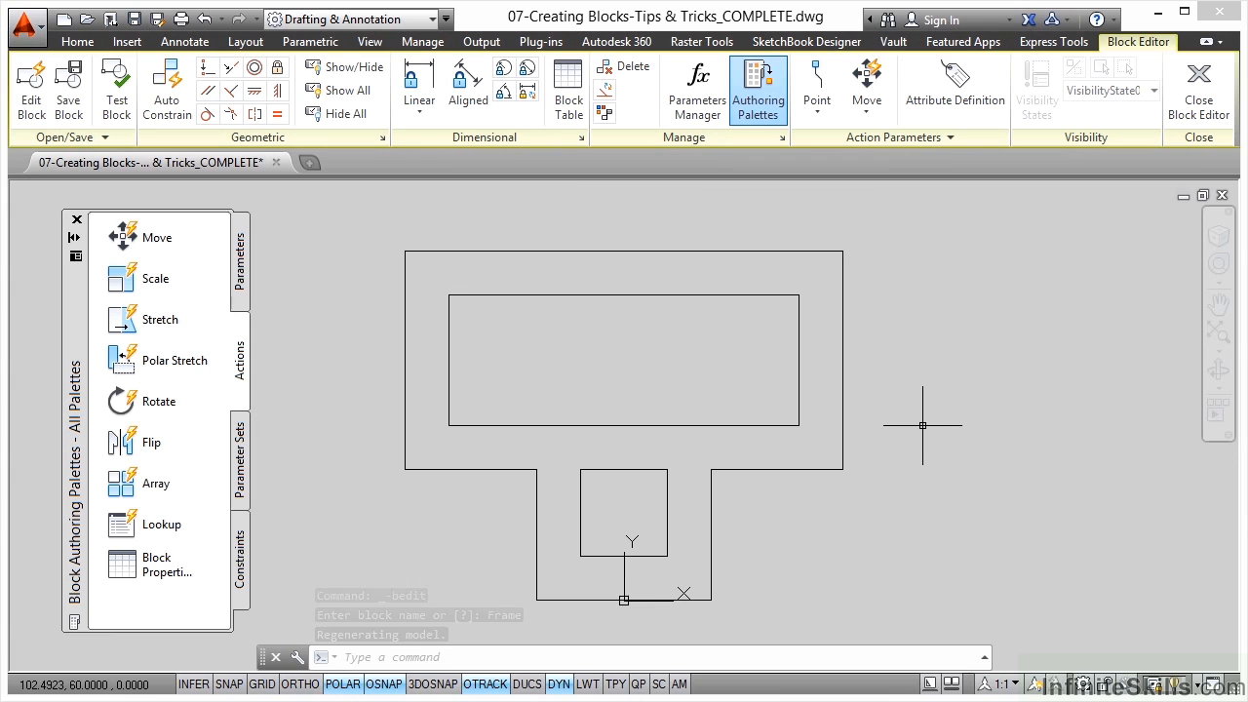
pyautogui.moveTo(959, 370)
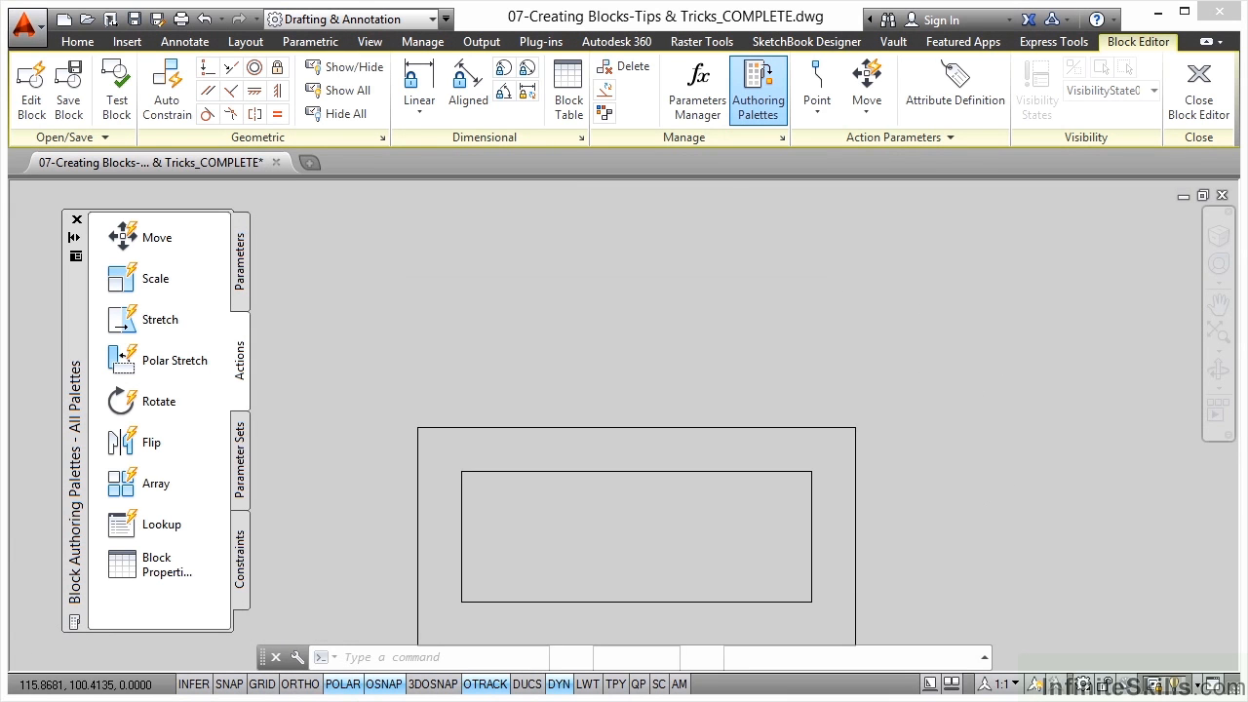
pyautogui.click(239, 248)
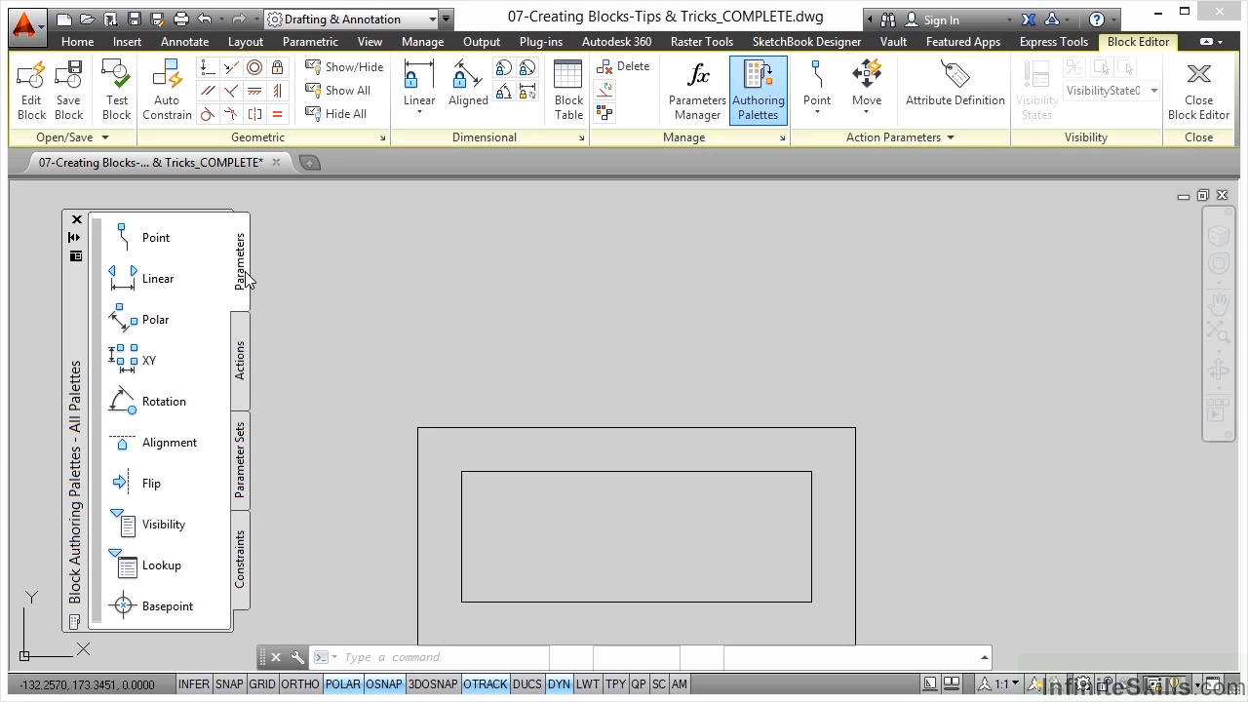
pyautogui.moveTo(144, 485)
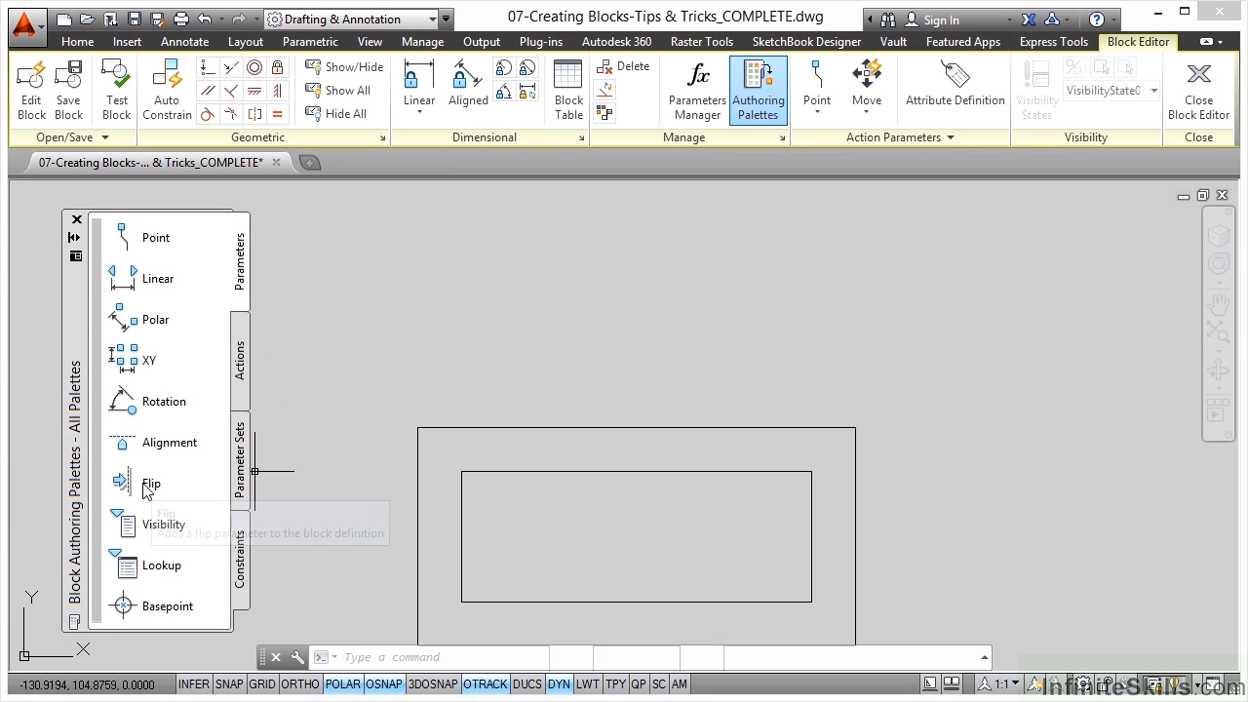
pyautogui.click(151, 484)
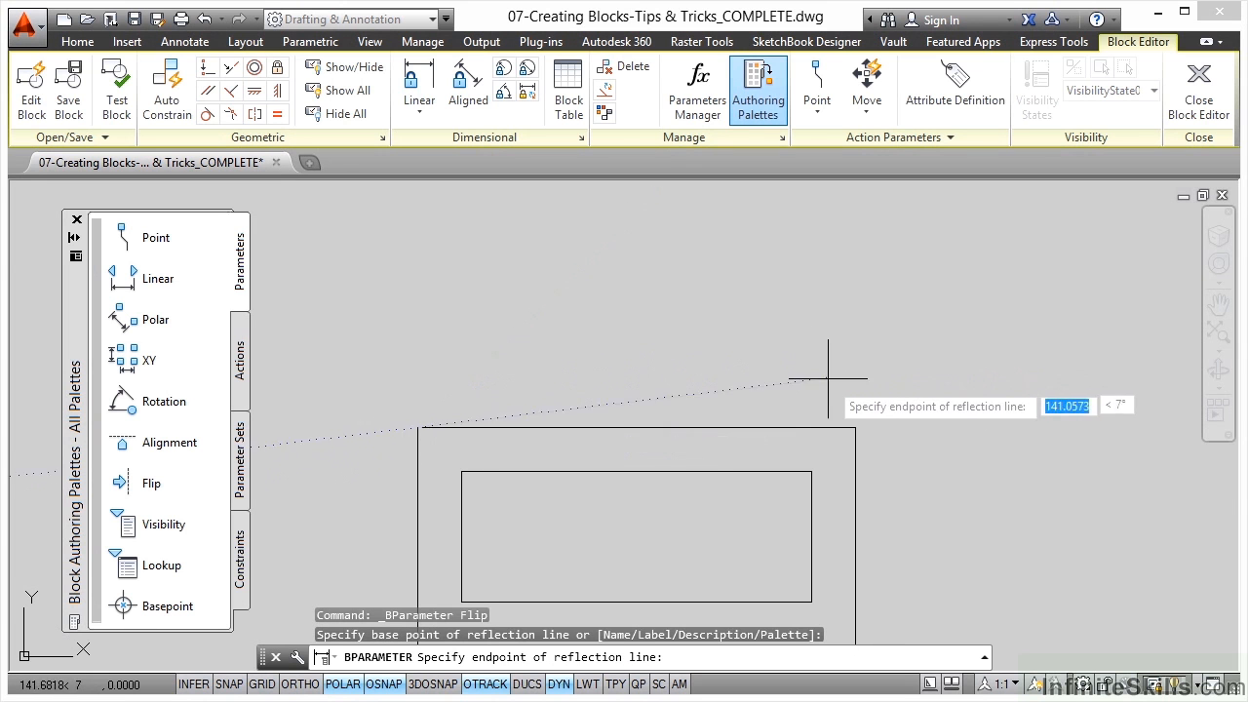
pyautogui.click(855, 427)
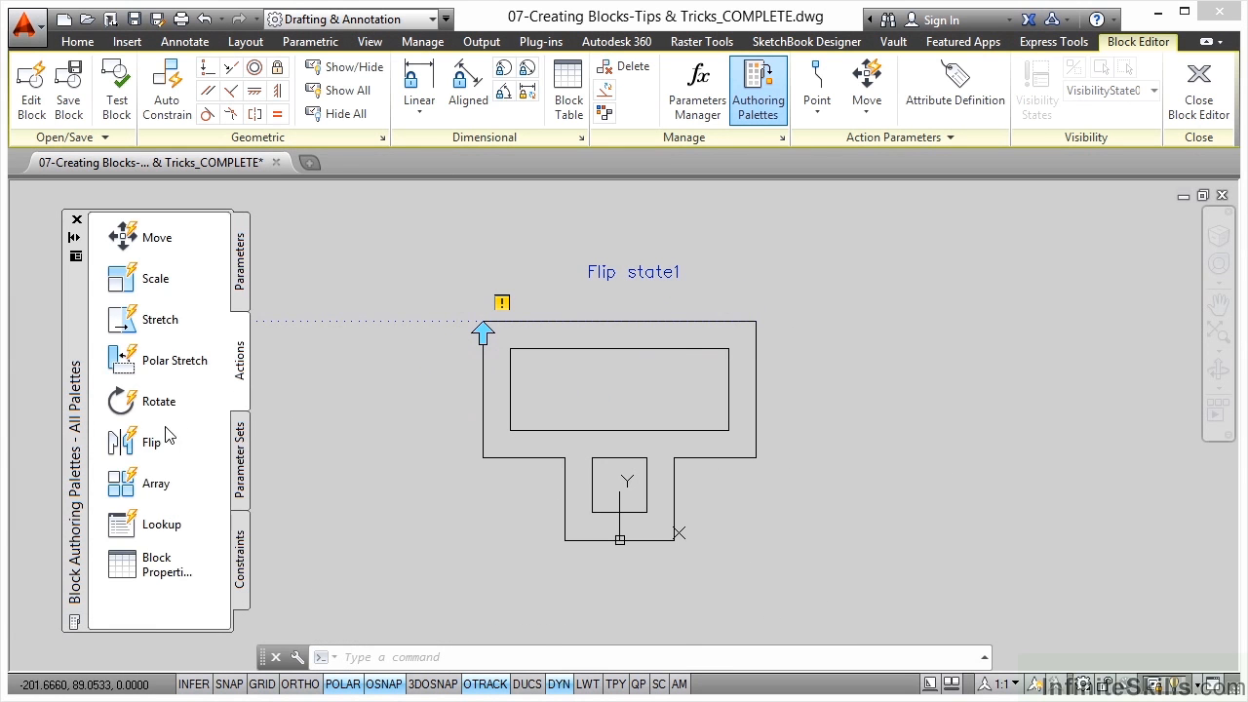
# - Attach a flip action to Flip state1 covering all 15 frame objects
pyautogui.click(152, 441)
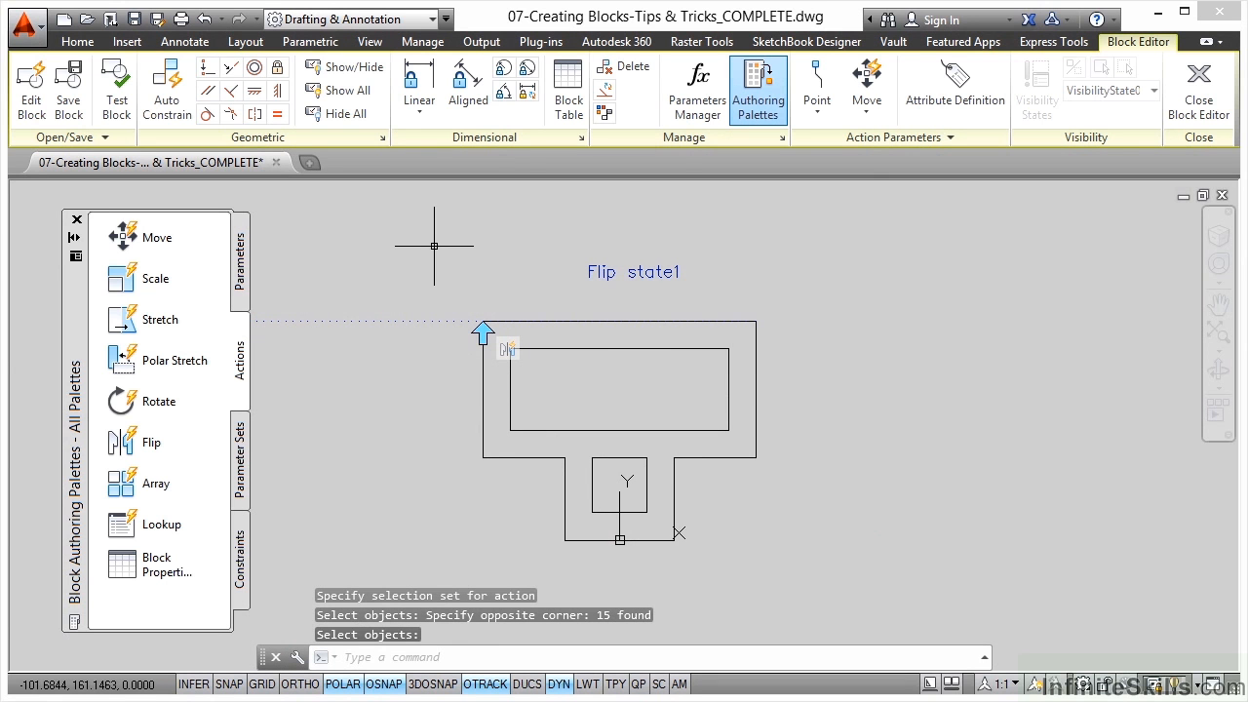
pyautogui.moveTo(719, 318)
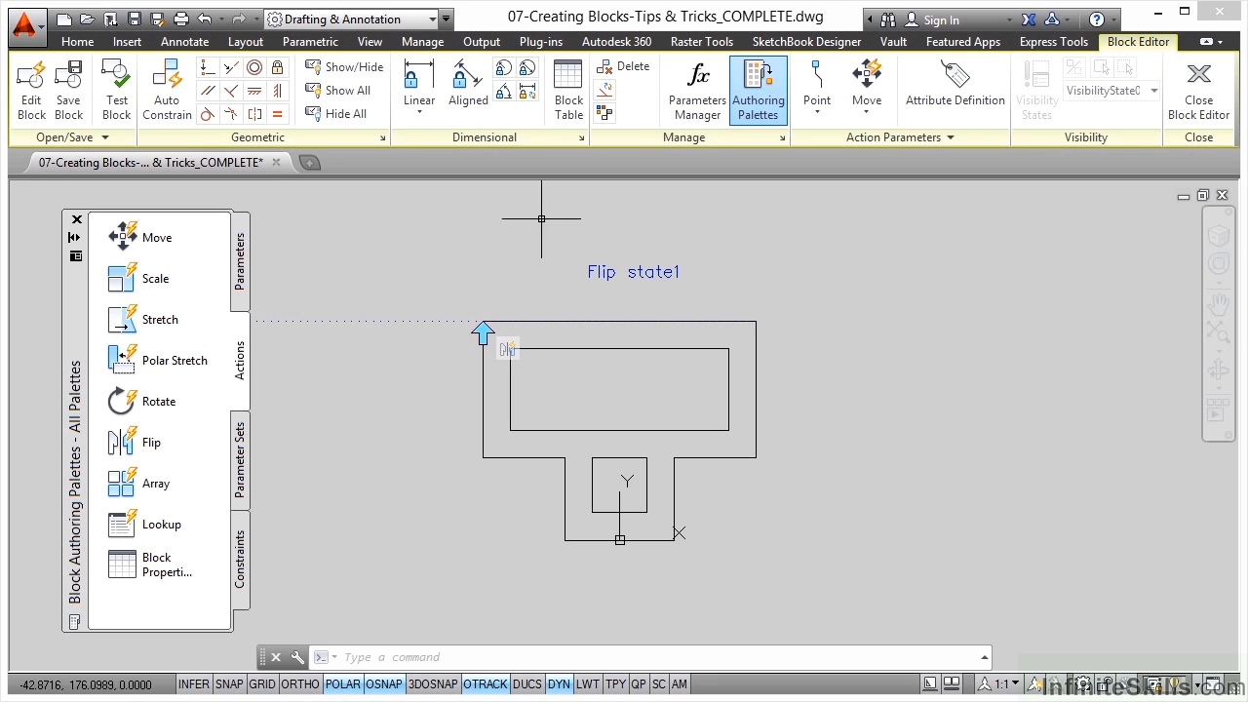
pyautogui.click(116, 86)
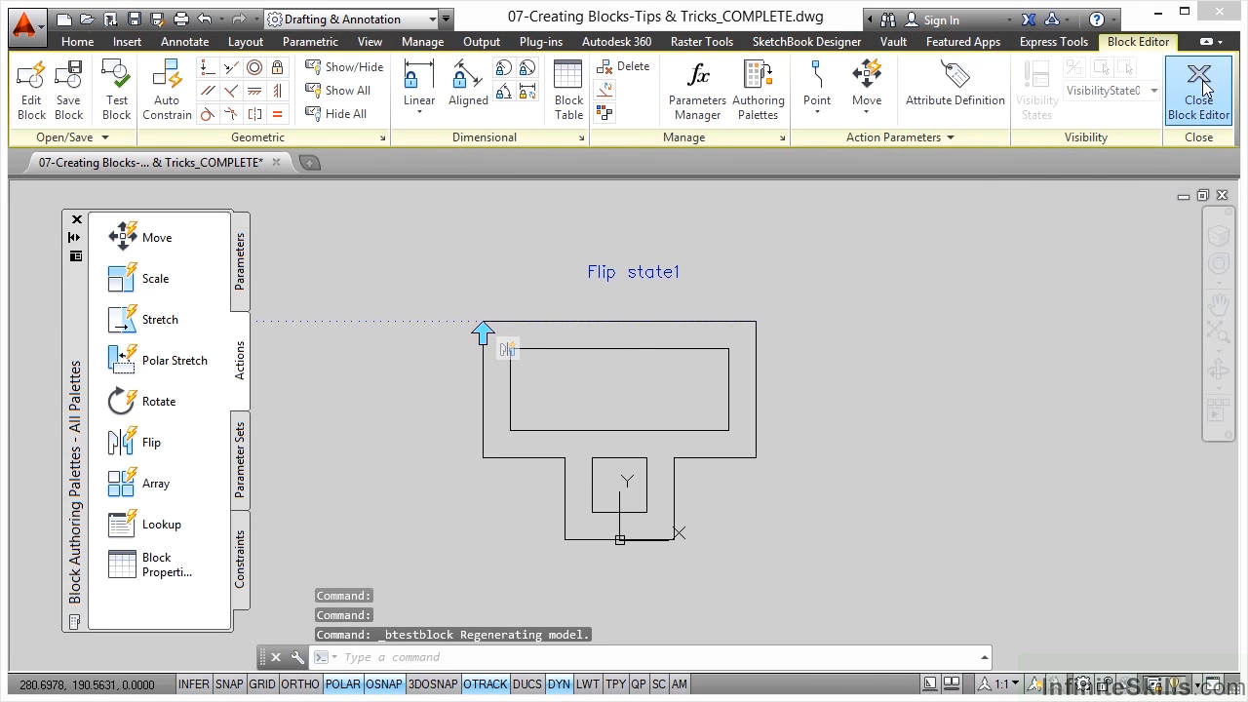
# - Close the block editor, saving the changes to Frame
pyautogui.click(1198, 90)
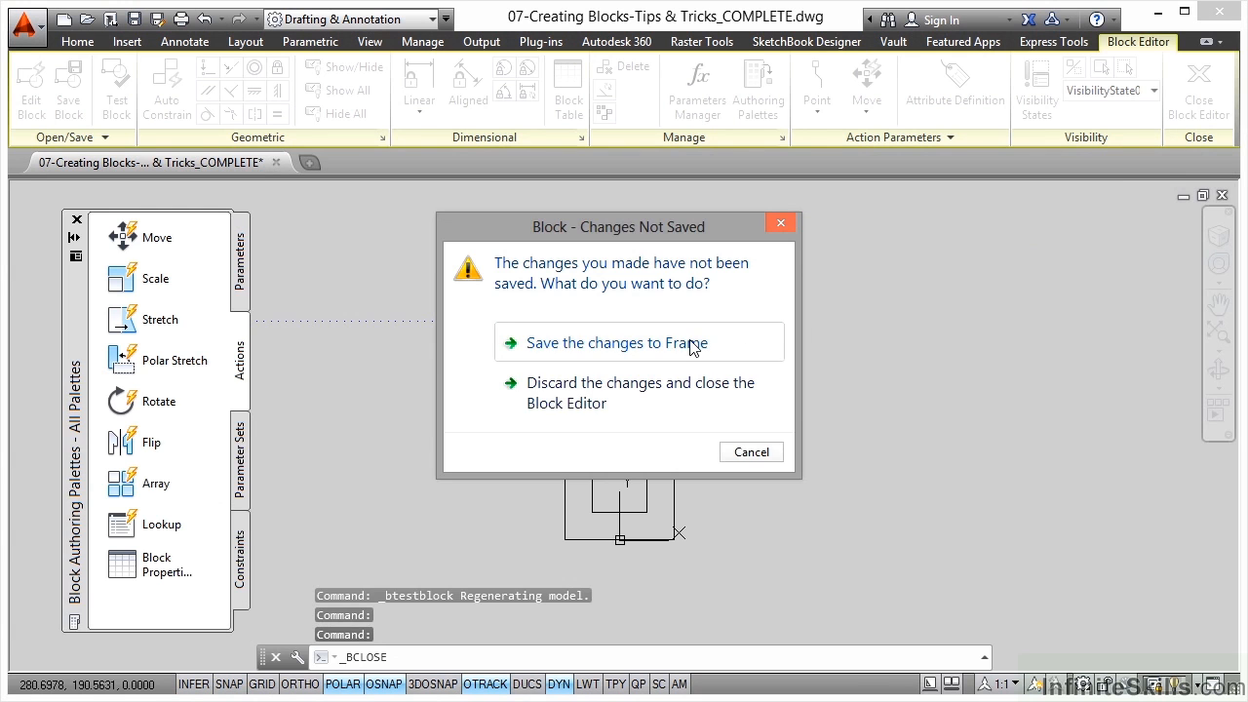
pyautogui.click(616, 343)
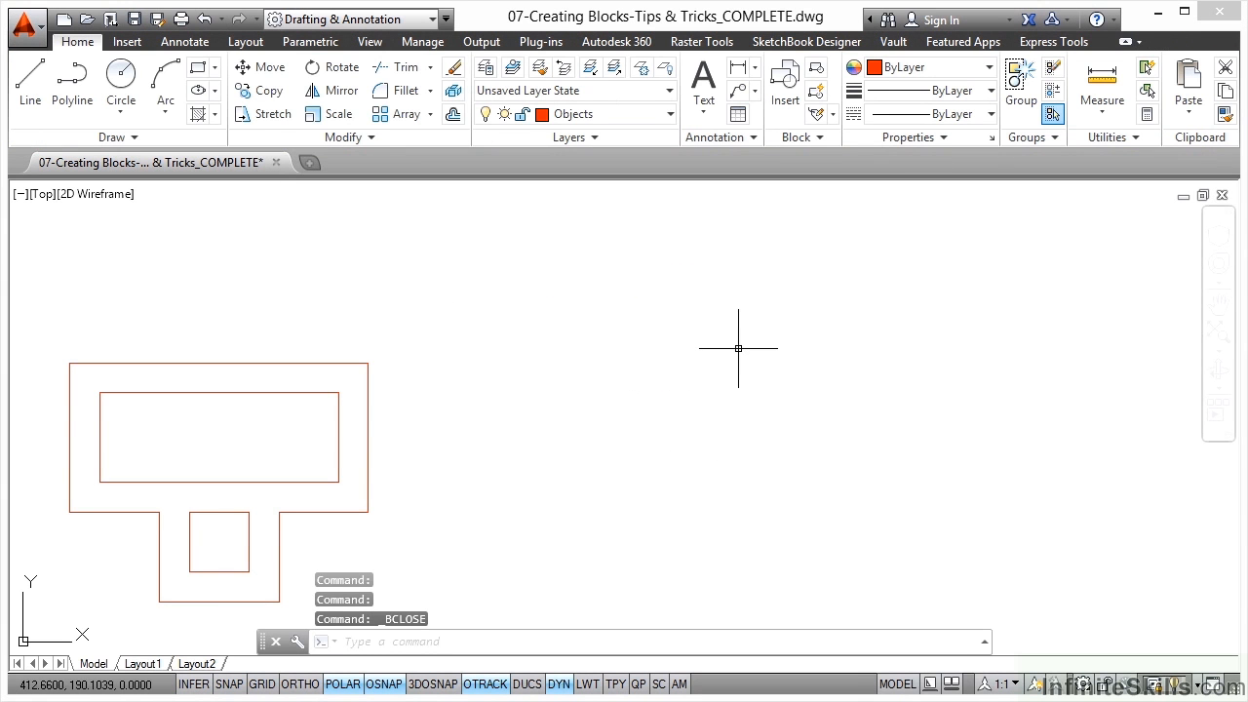
pyautogui.moveTo(258, 405)
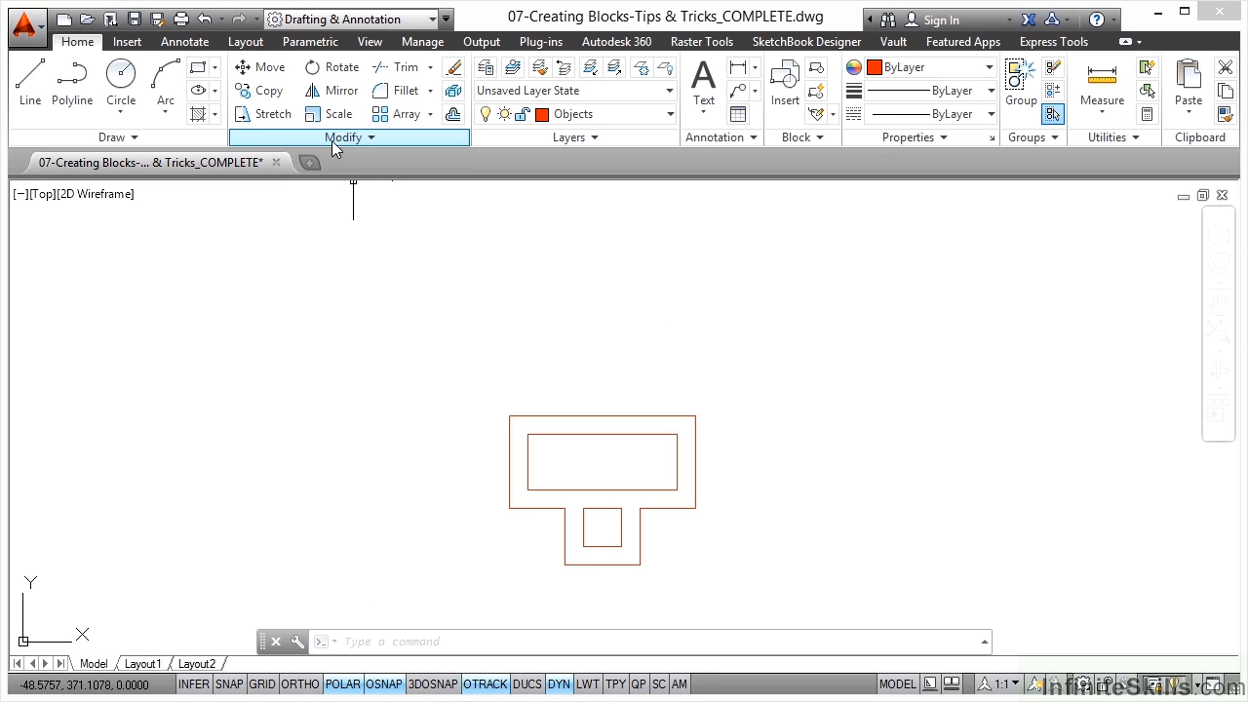
# - Mirror the Frame block across its top-edge corners, keeping the original
pyautogui.click(341, 89)
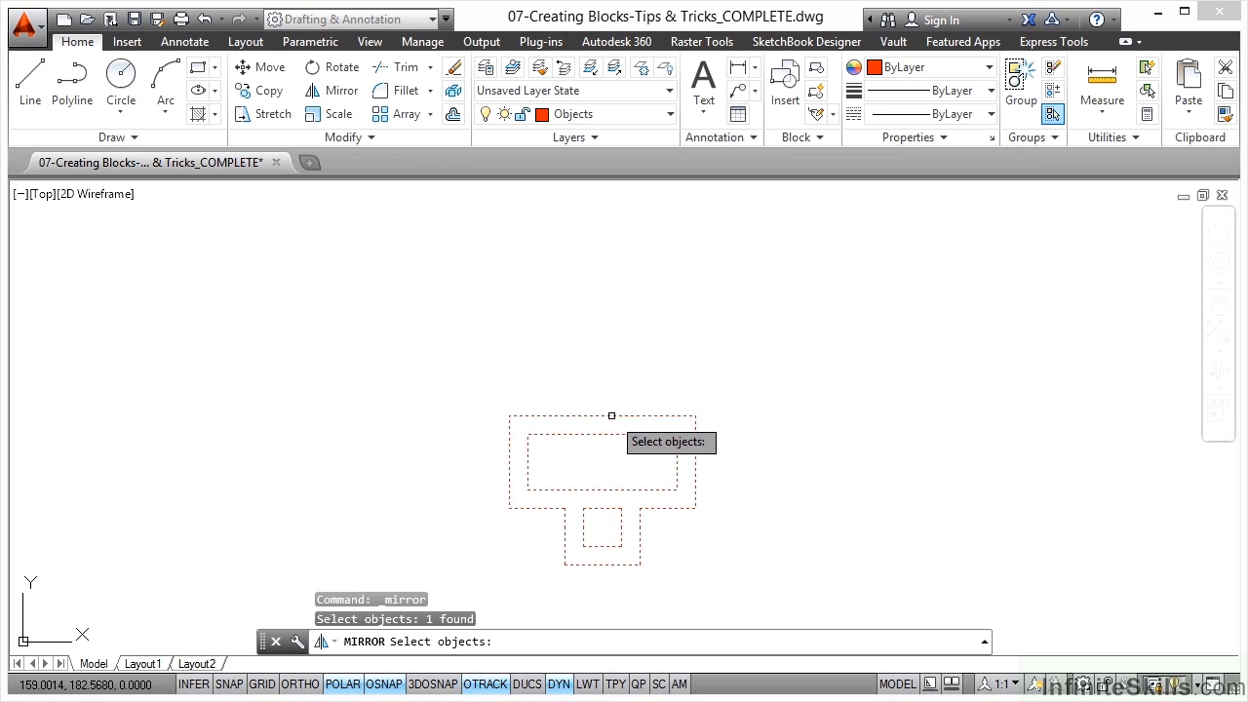
pyautogui.press('enter')
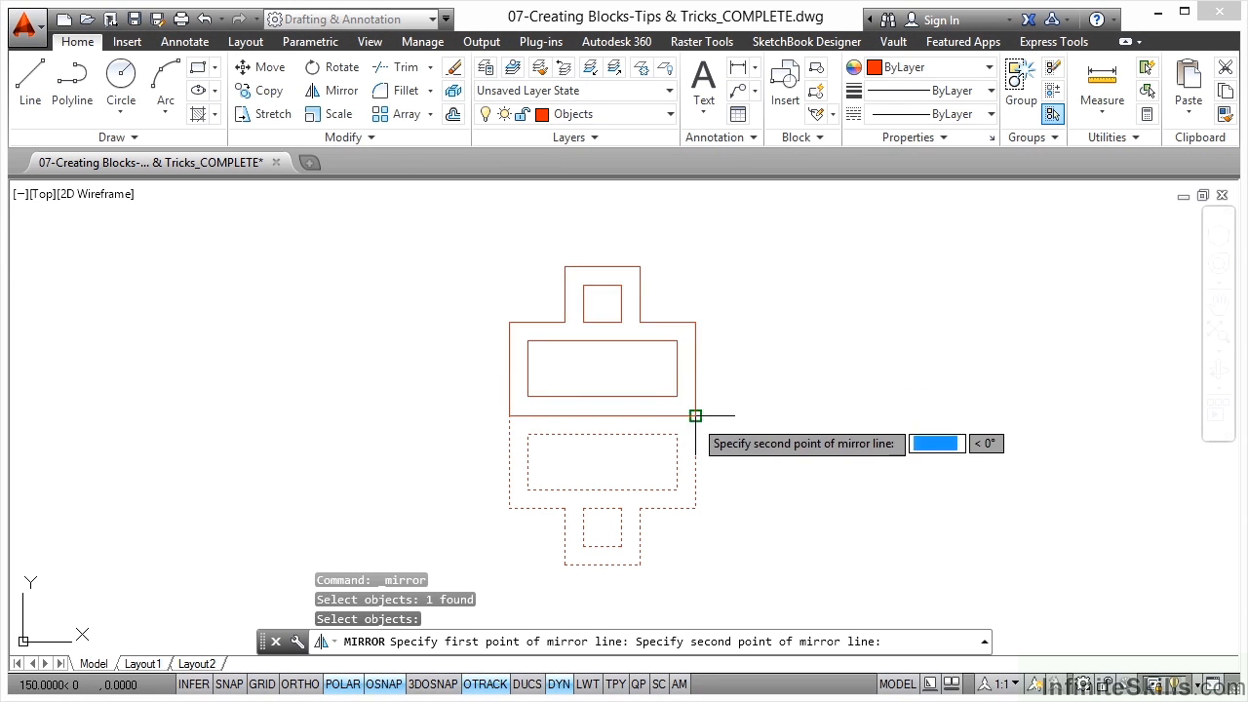
pyautogui.click(727, 400)
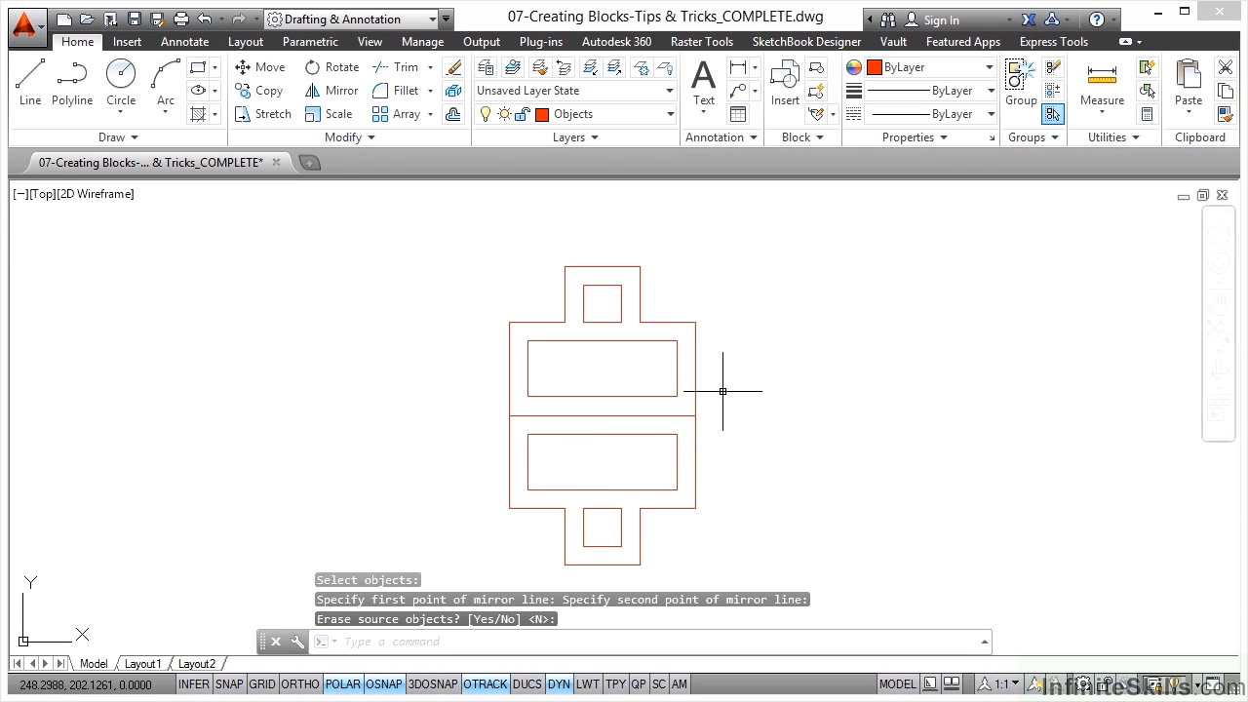
pyautogui.moveTo(708, 343)
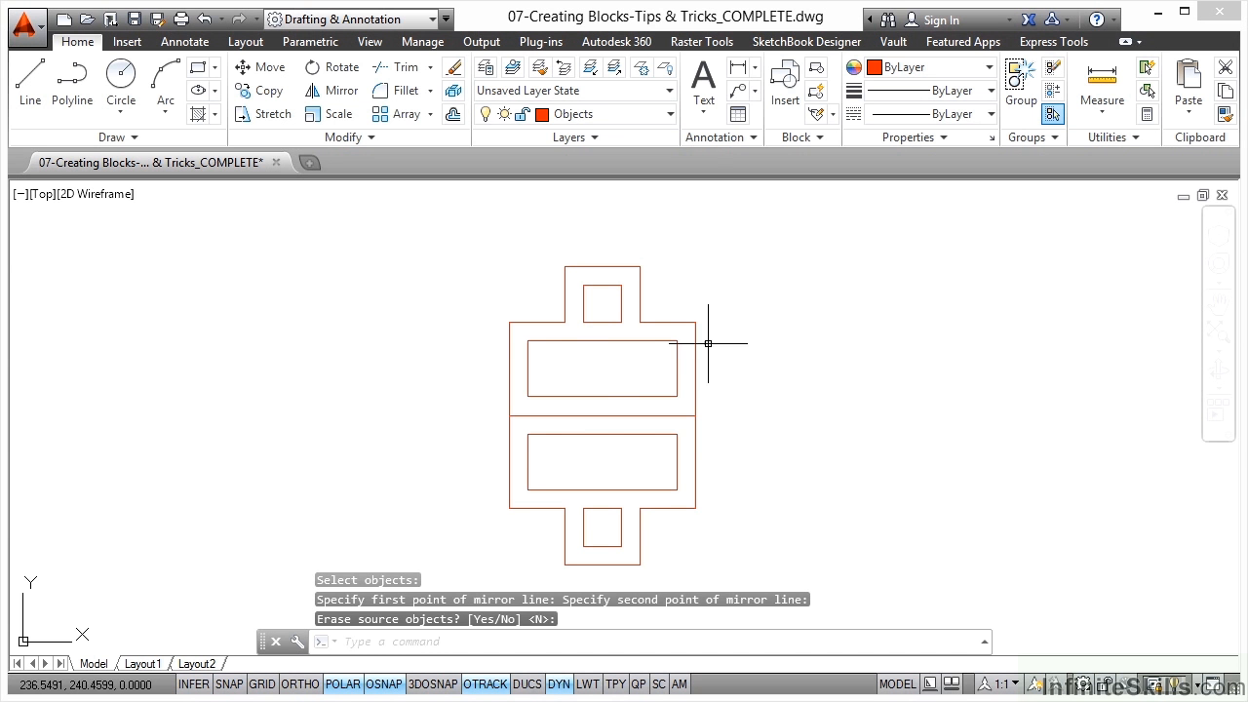